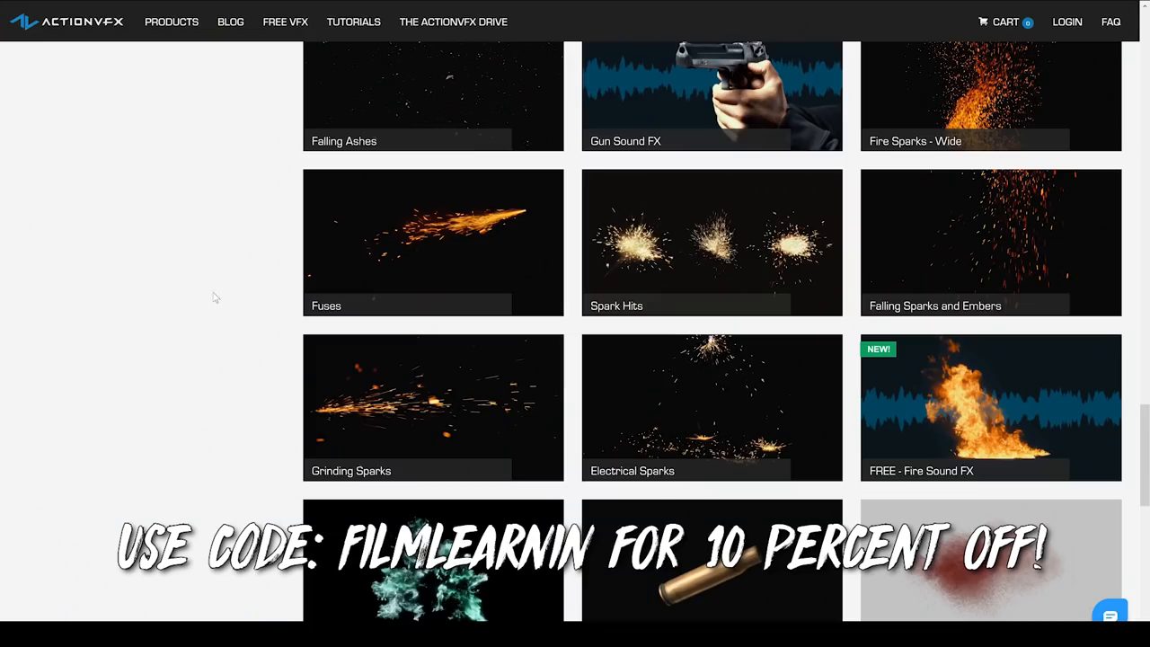
mouse_move(439, 259)
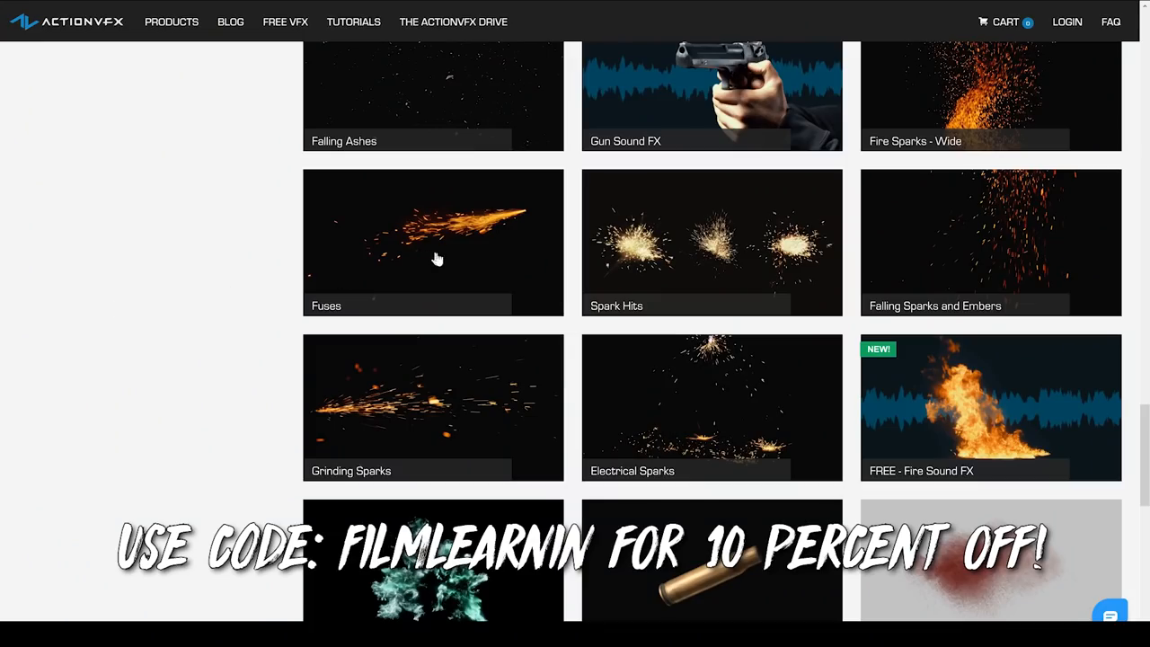
mouse_move(934, 237)
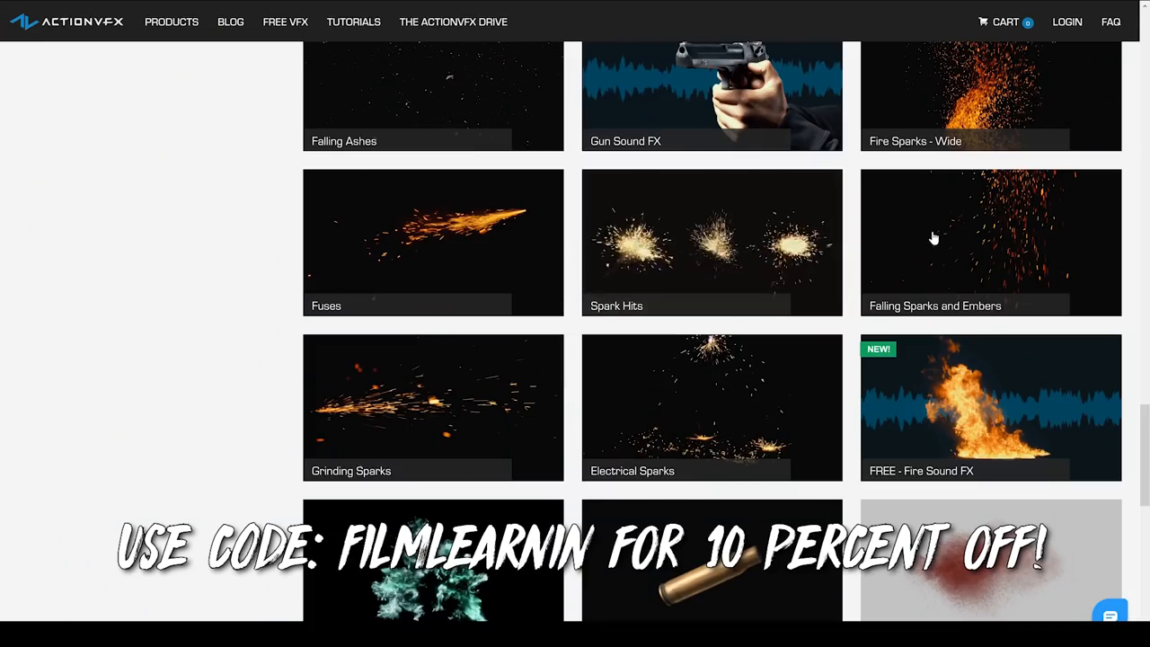